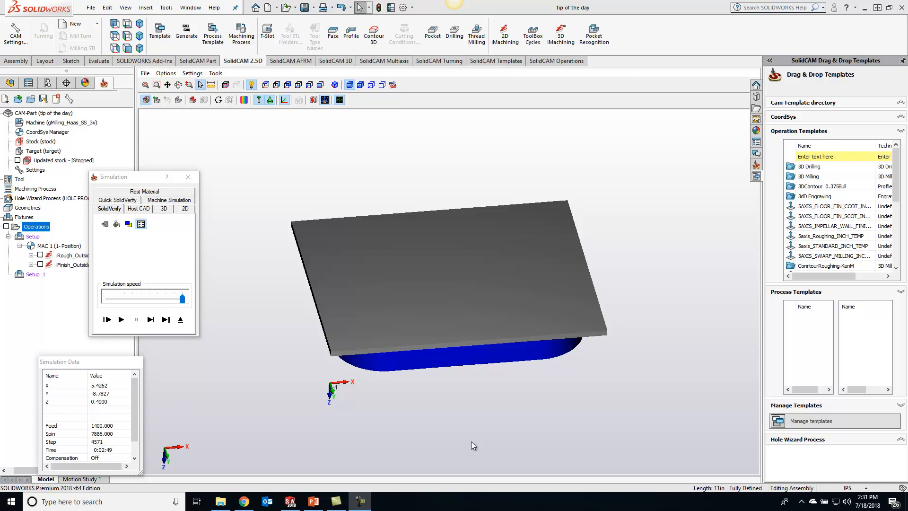
mouse_move(488, 435)
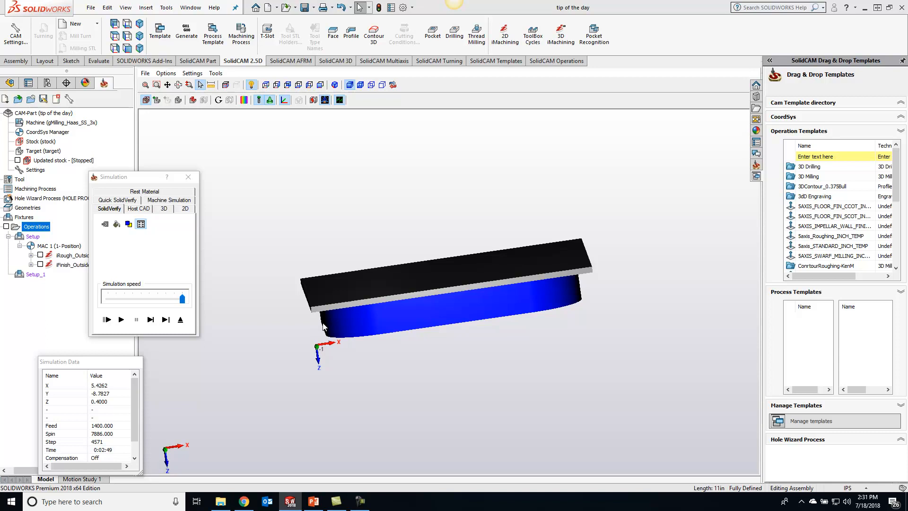
mouse_move(318, 311)
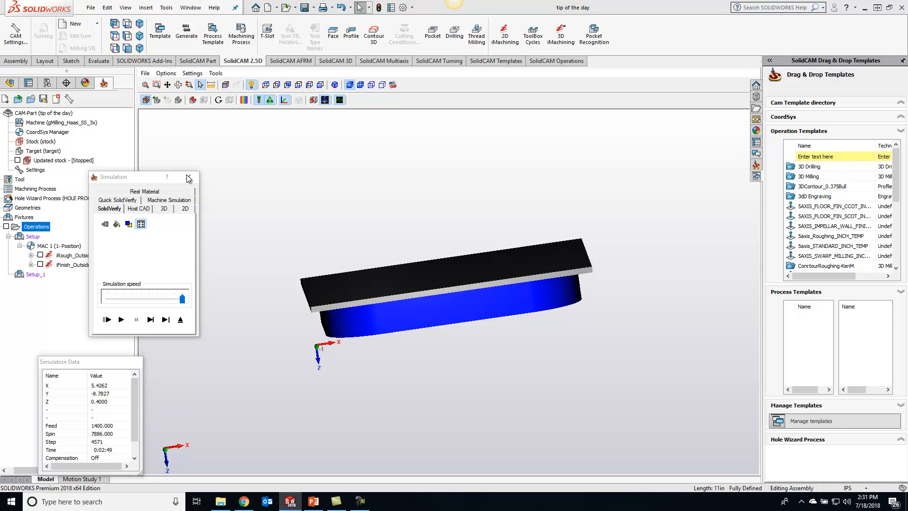
Step: Assign tool T1 (0.500 diameter) to the new i3DRough_target operation and calculate its toolpath
click(187, 177)
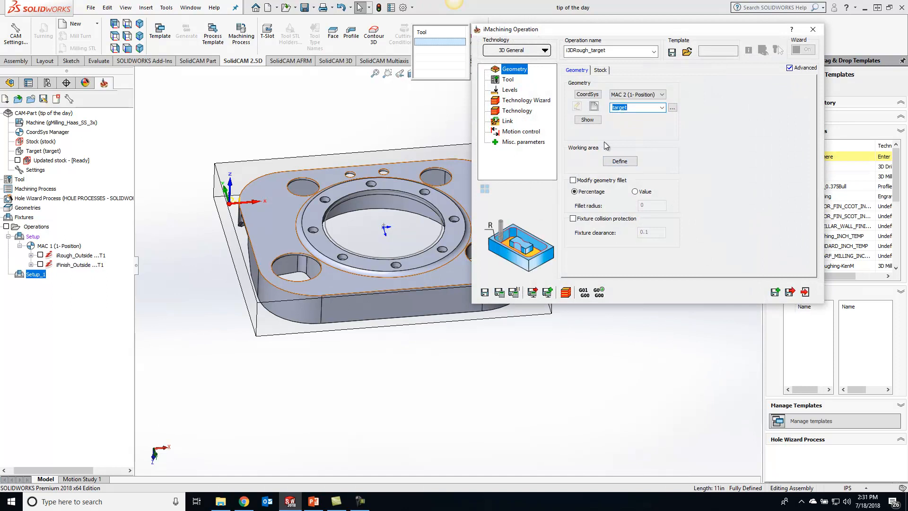
click(508, 80)
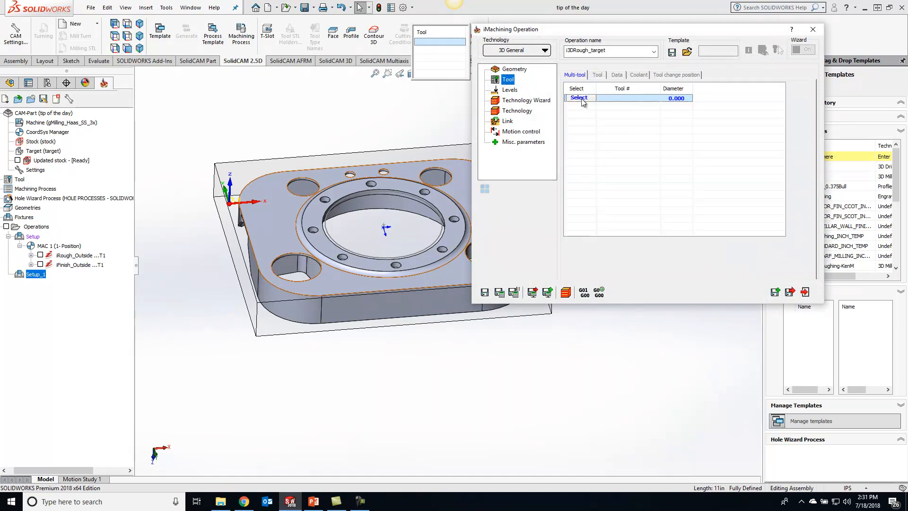
click(579, 97)
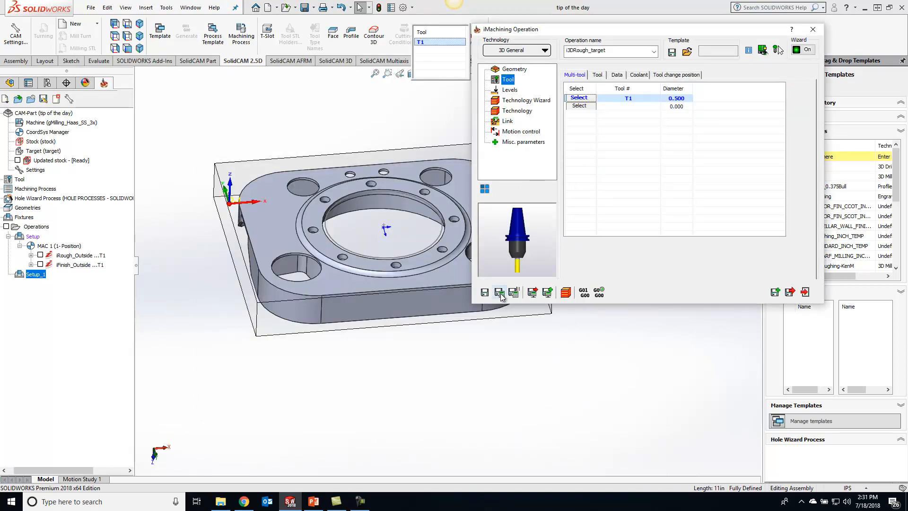
click(500, 292)
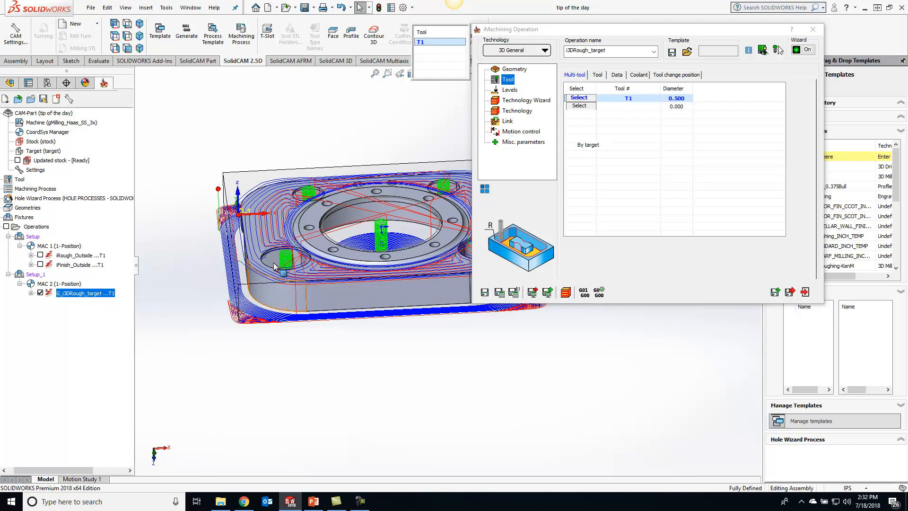
Step: Define working area w_a1 from the outer edge chain and apply it to i3DRough_target
click(515, 68)
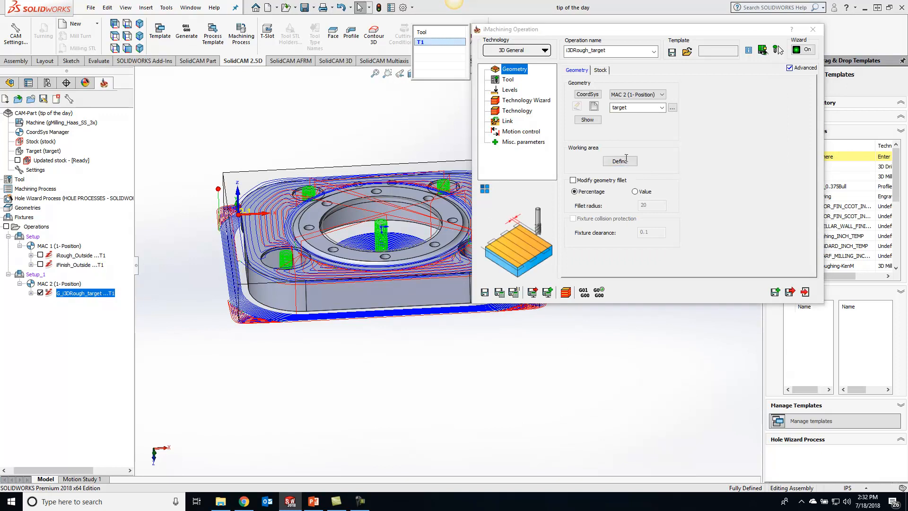
click(619, 160)
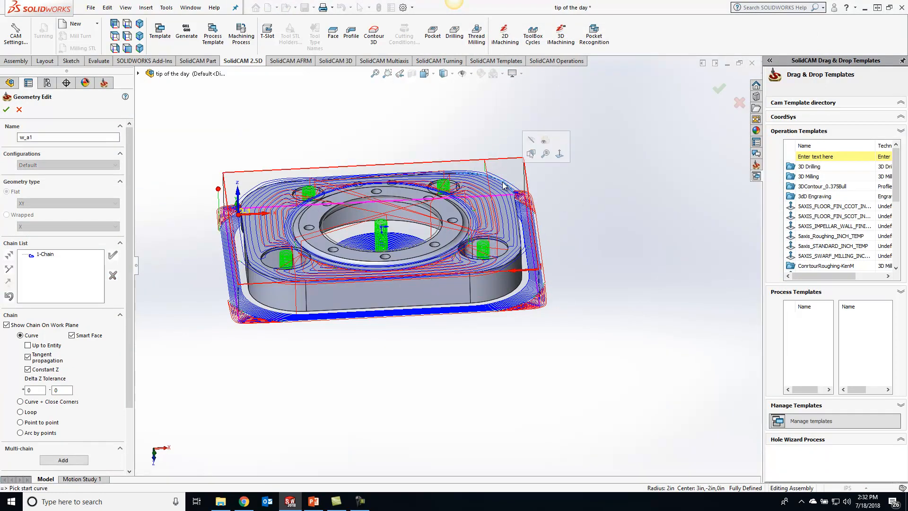
right_click(45, 253)
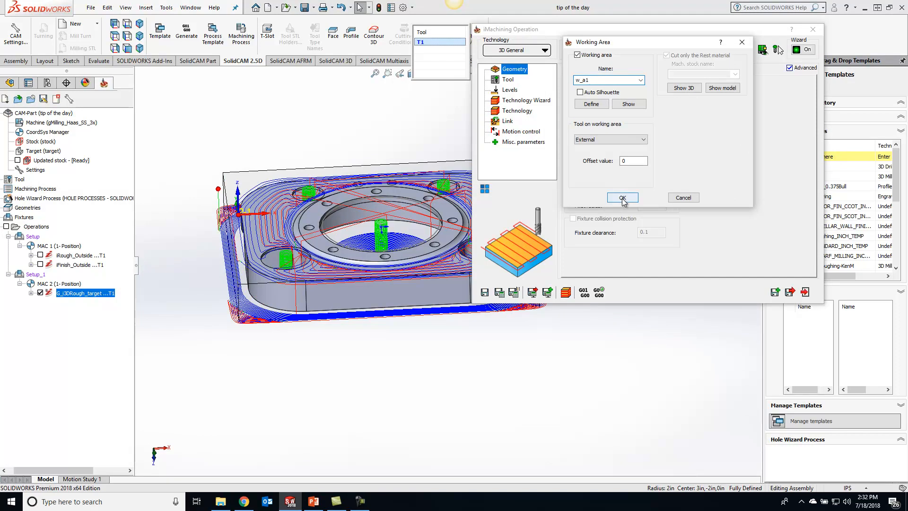
click(622, 198)
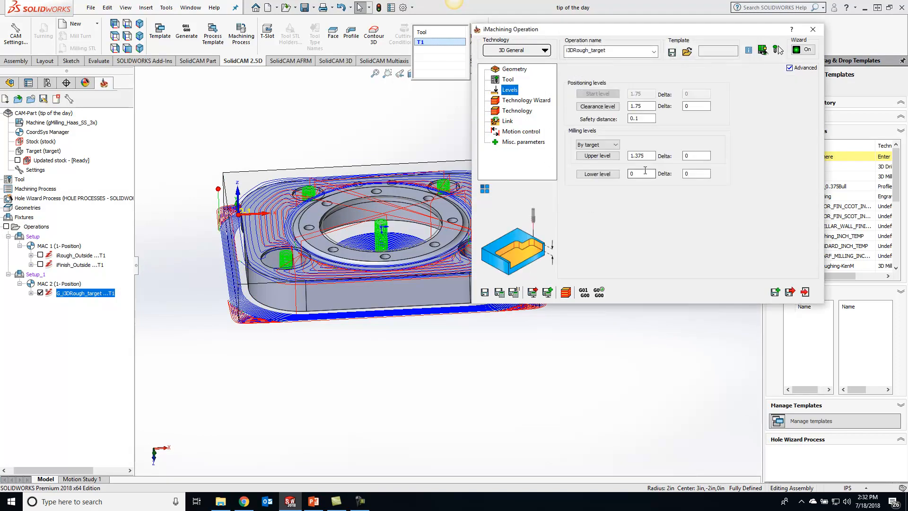
Step: Set the lower milling level to 1.25 picked from a face of the part
click(641, 174)
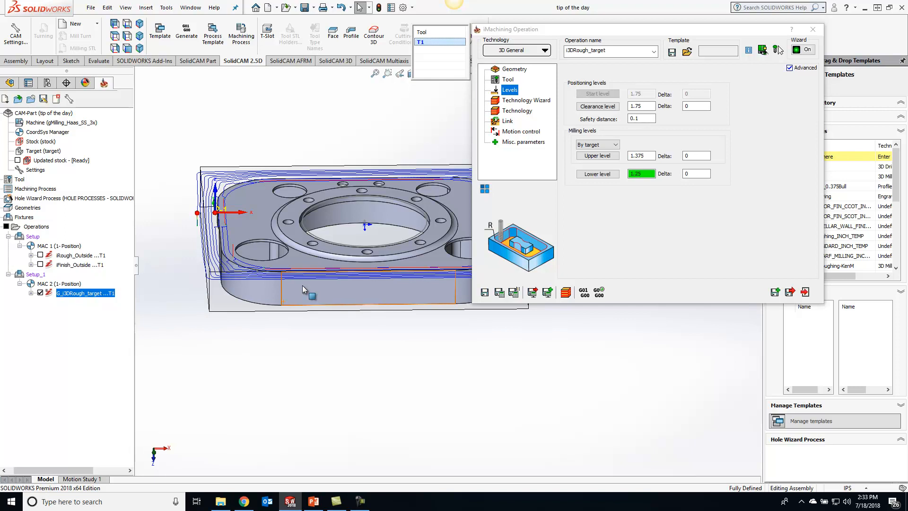
click(508, 79)
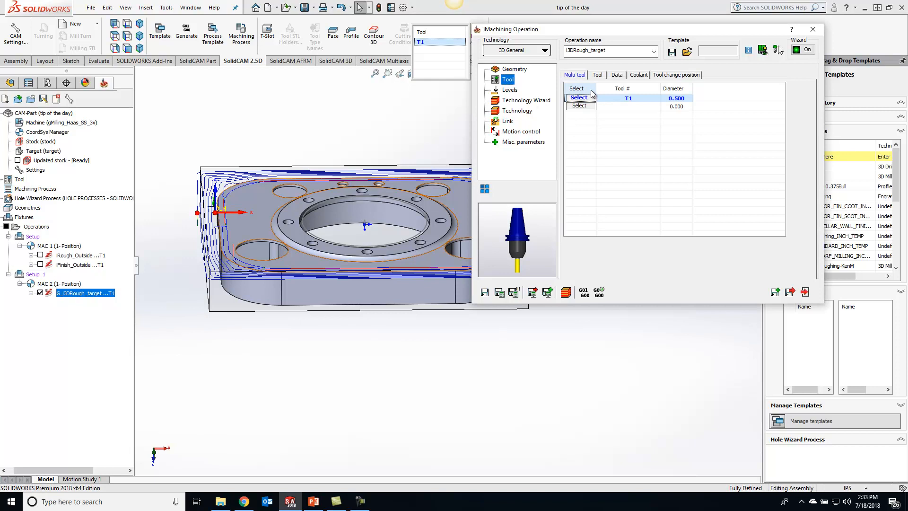
Step: Set Tool on working area to Internal for w_a1 and confirm
click(514, 68)
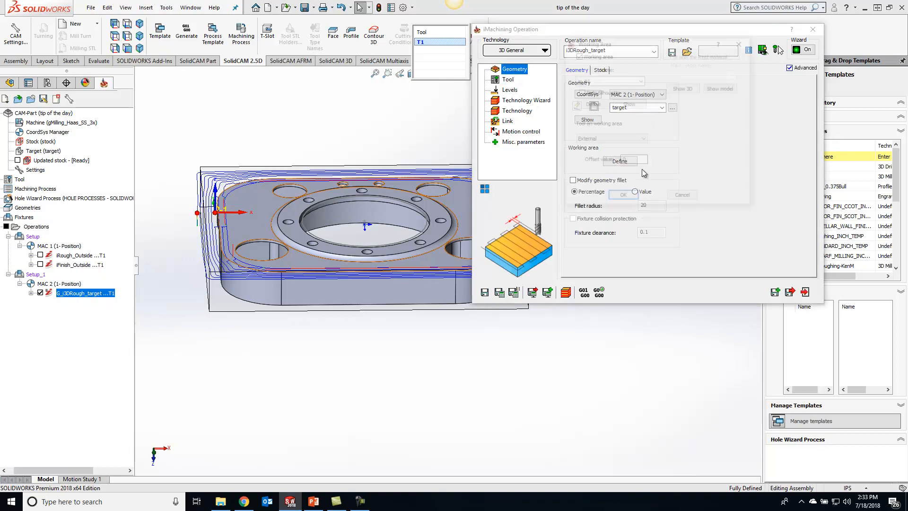
click(622, 161)
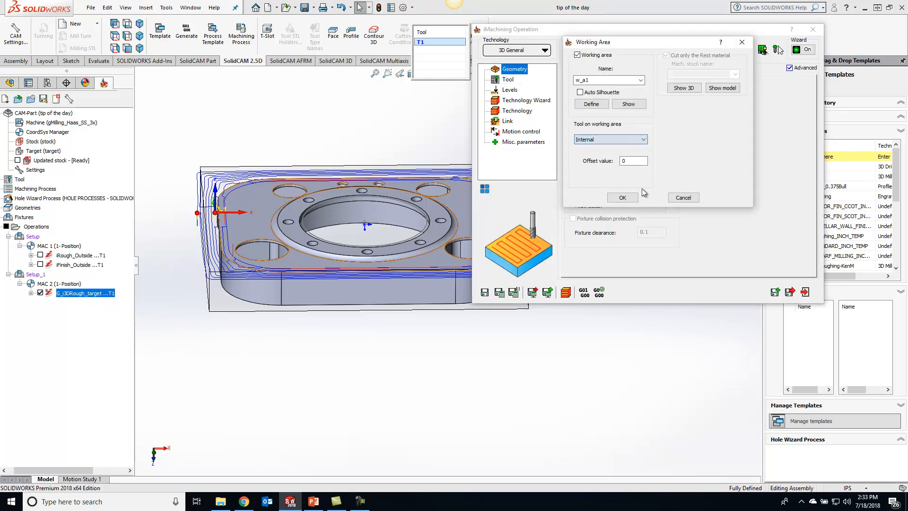
click(622, 196)
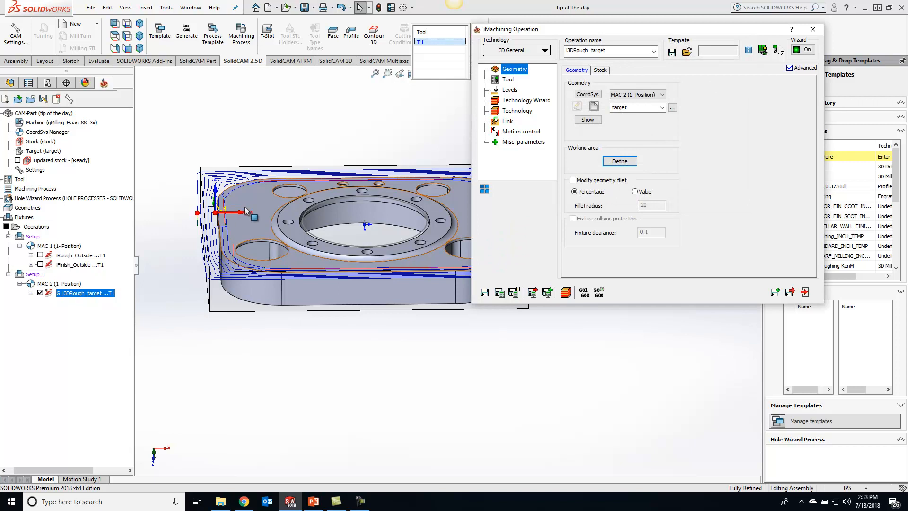
mouse_move(256, 207)
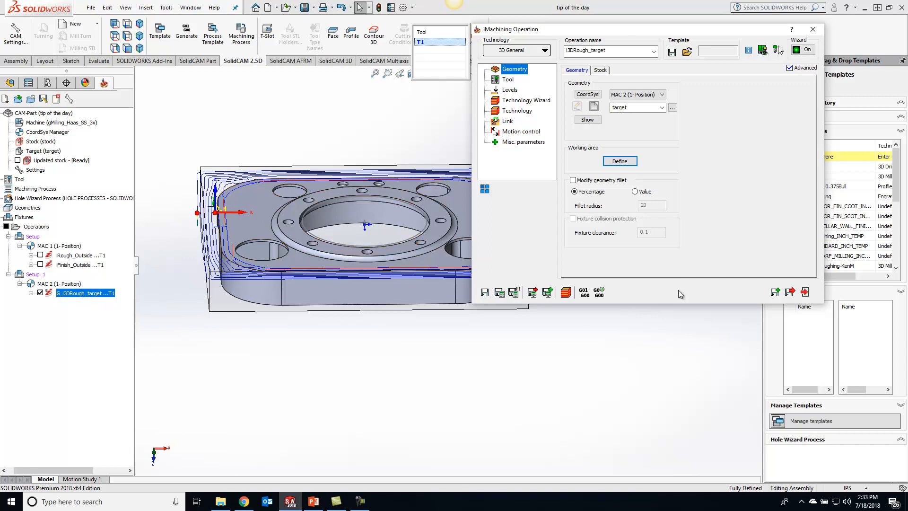
Step: Save & Copy the operation as i3DRough_target_1, turn its working area off, and calculate its toolpath
click(812, 28)
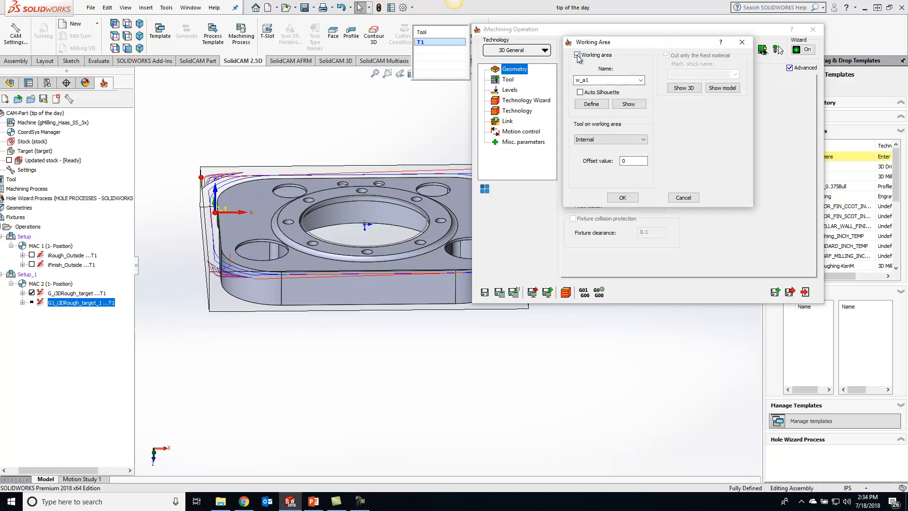
click(622, 197)
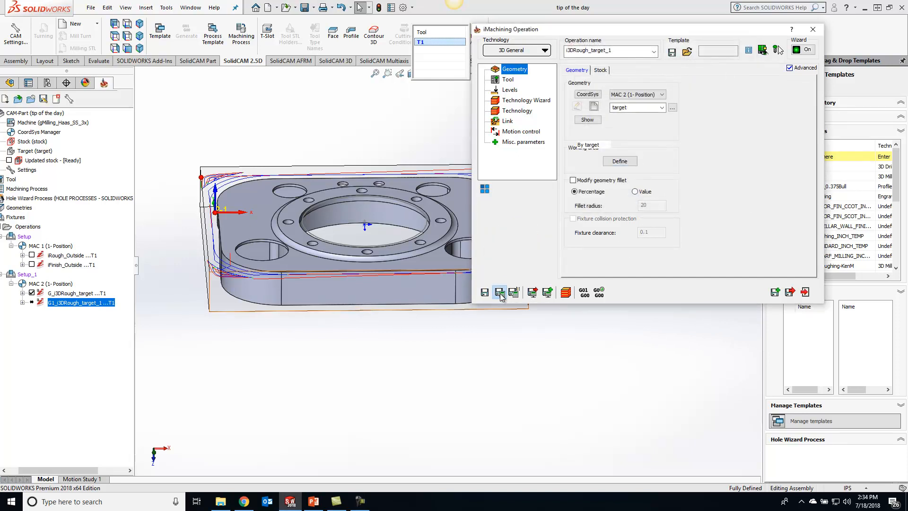
click(499, 293)
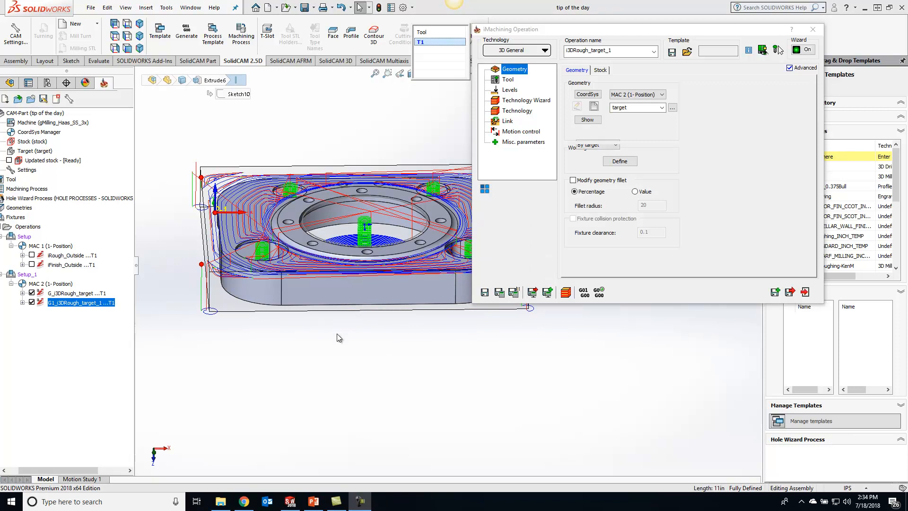
mouse_move(365, 339)
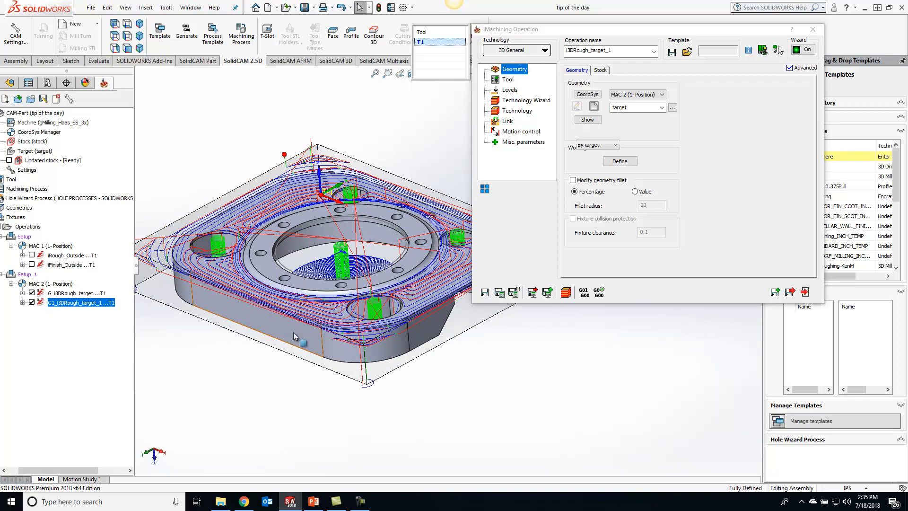
mouse_move(233, 230)
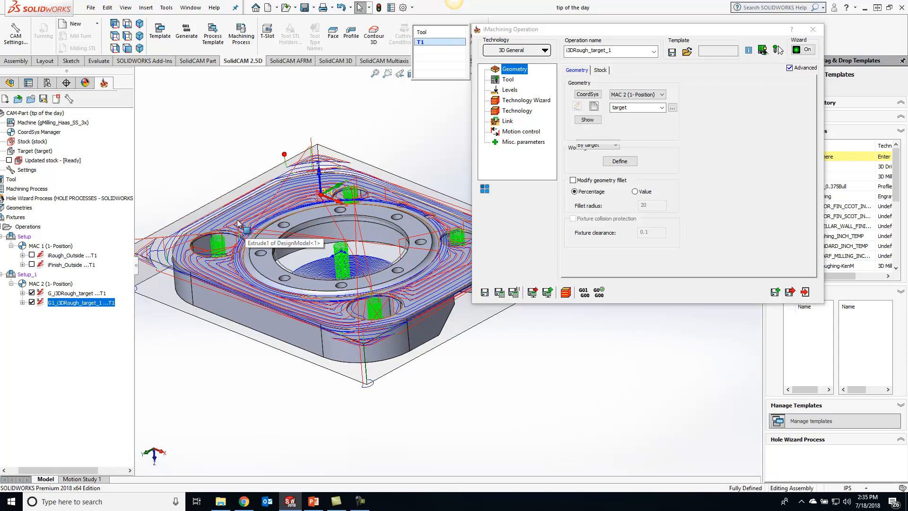